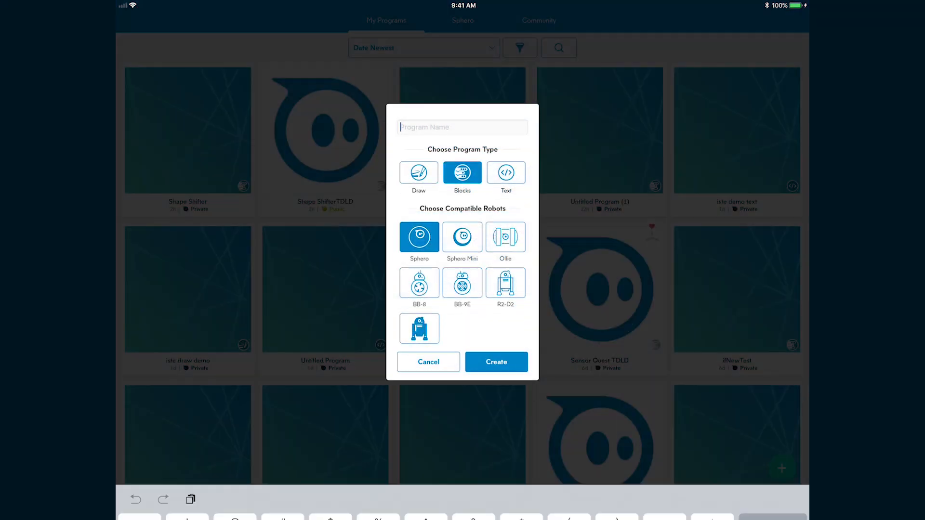
Create a new Blocks program named 'Square' for Sphero.
type("Square")
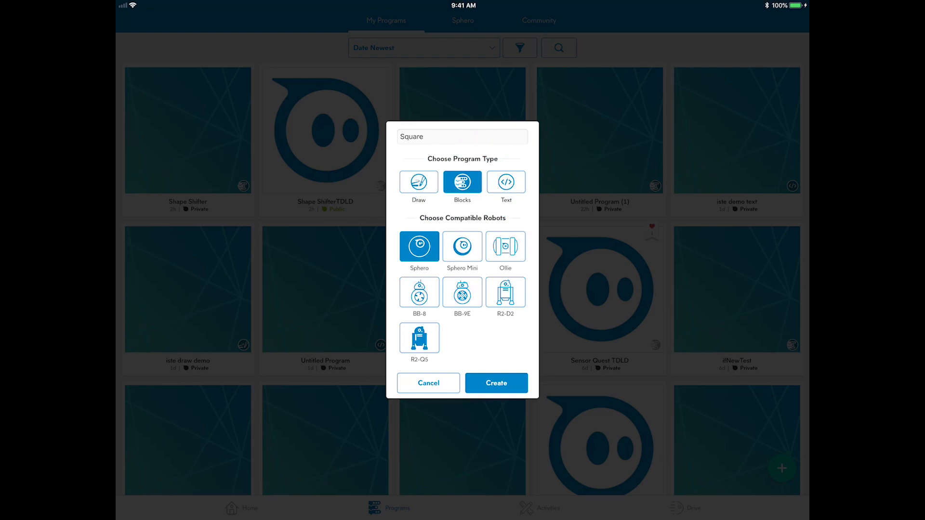
left_click(496, 383)
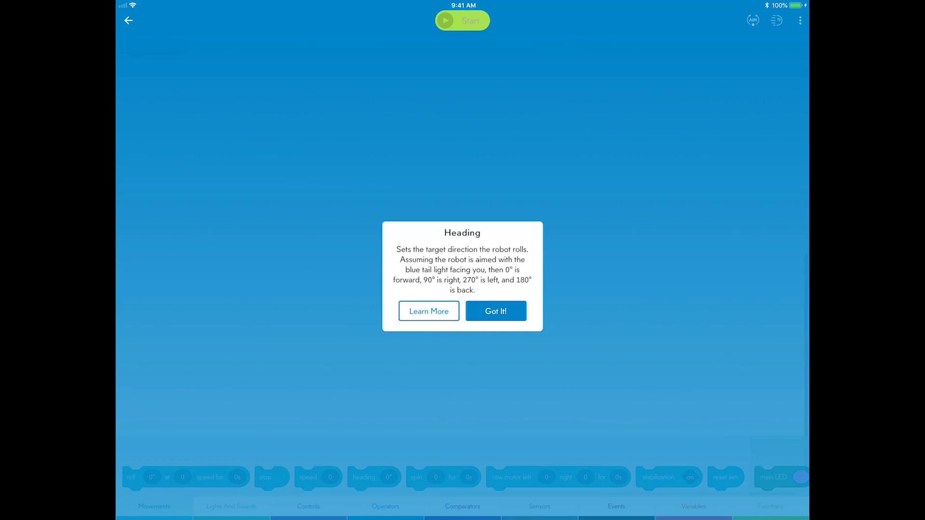
Dismiss the heading tip, then read and close the orientation sensor help article.
left_click(496, 311)
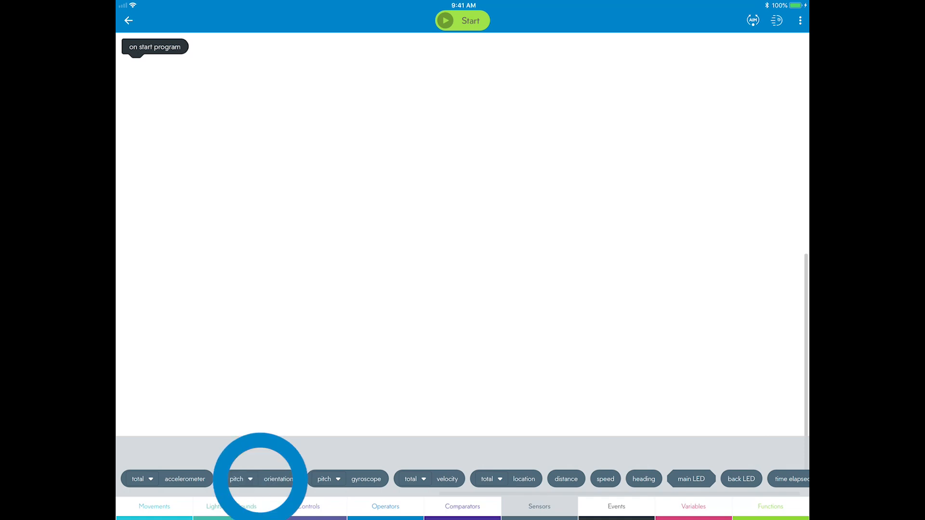
left_click(278, 479)
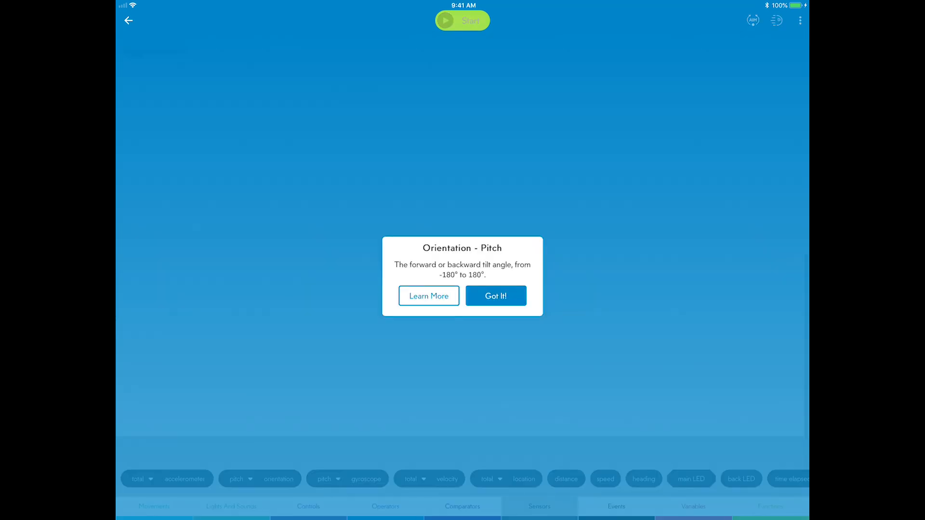
left_click(428, 295)
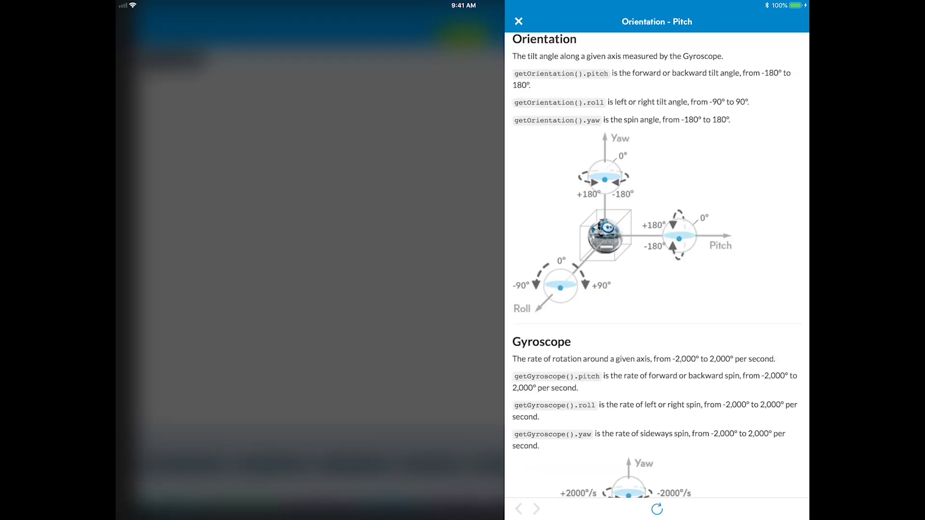
scroll("down", 3)
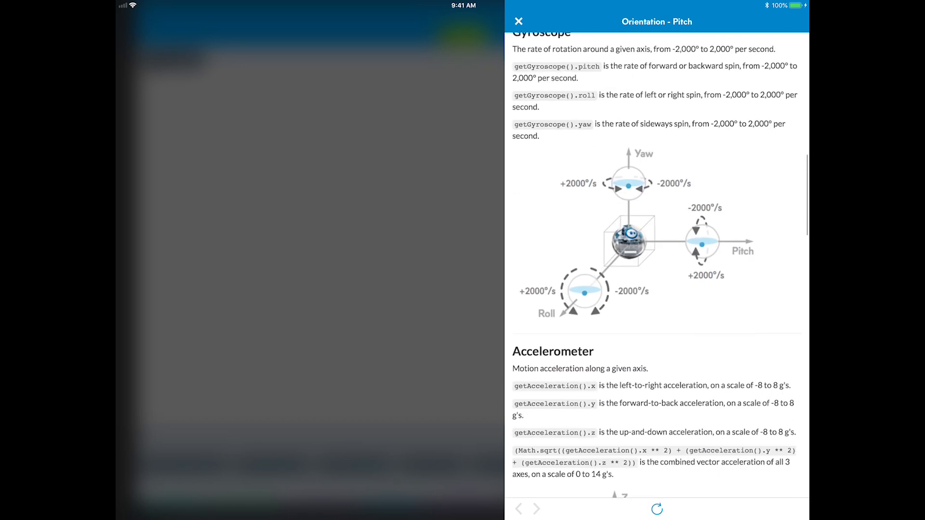
scroll("down", 3)
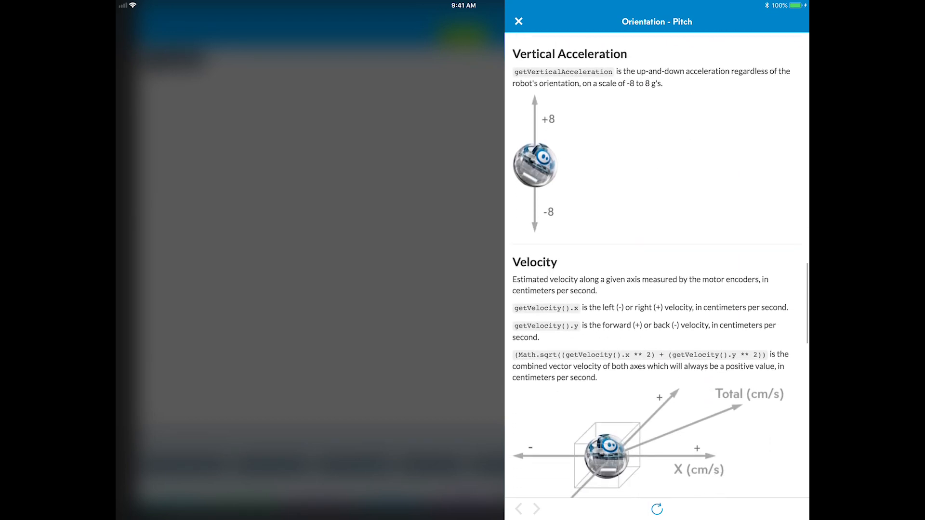
left_click(521, 20)
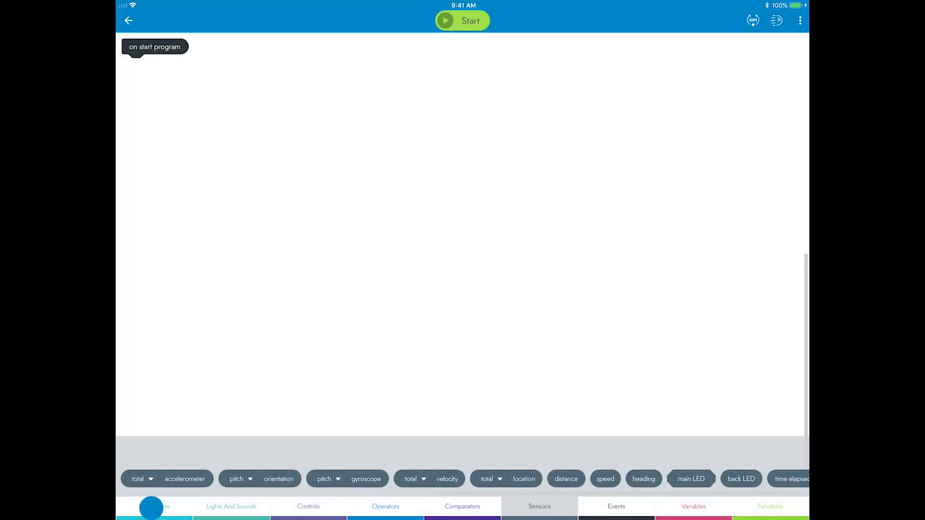
Add a roll block set to heading 0°, speed 60, duration 1 second.
left_click(153, 506)
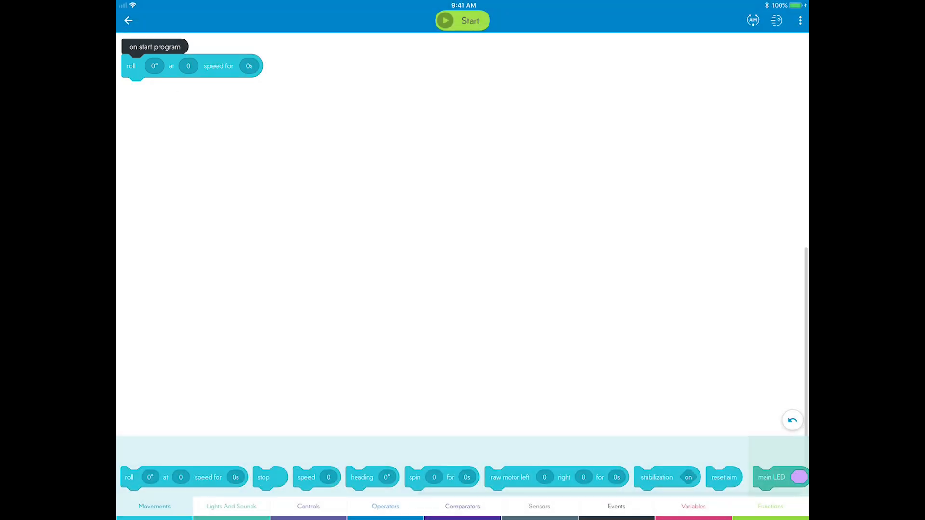
left_click(155, 66)
type("18")
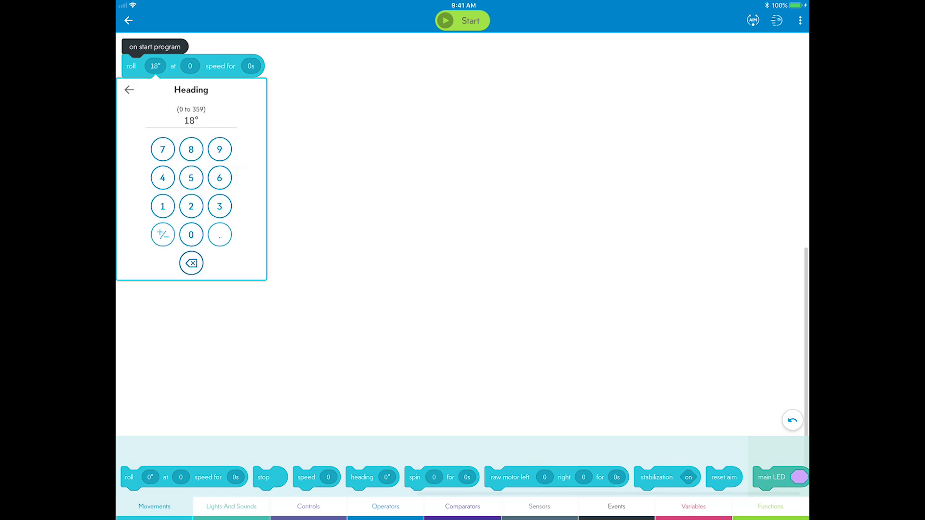
left_click(191, 263)
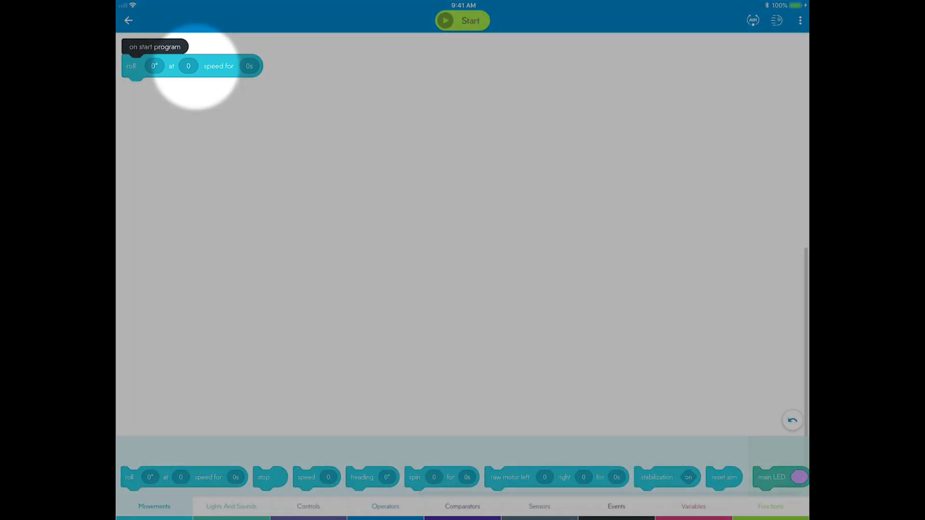
left_click(187, 66)
type("12")
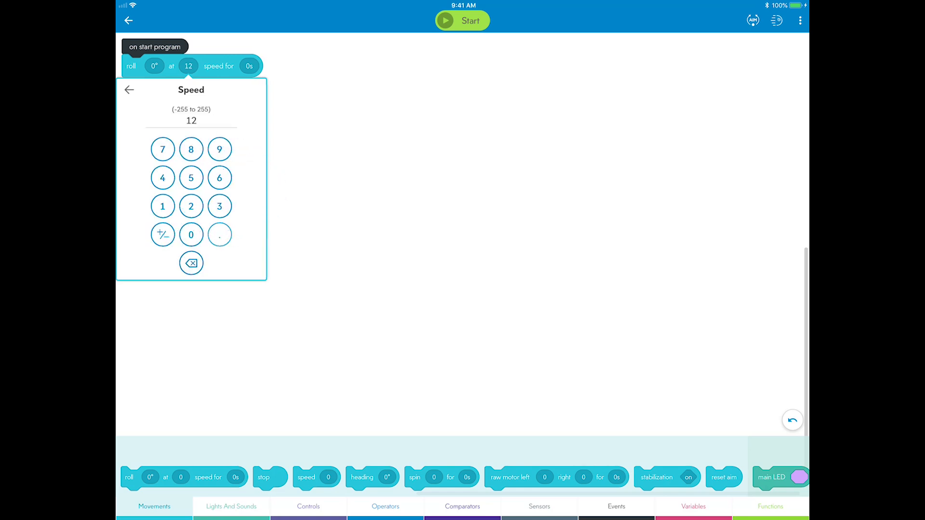
left_click(191, 235)
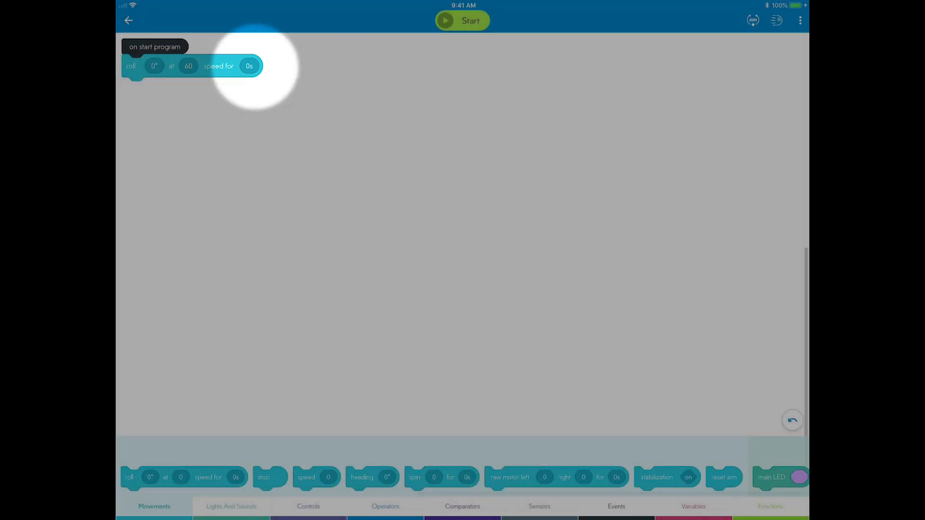
left_click(249, 66)
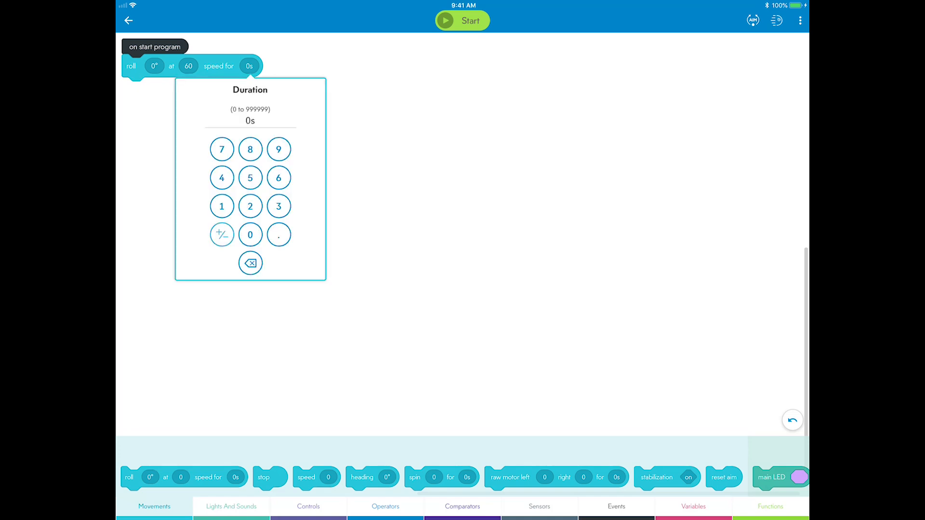
left_click(222, 206)
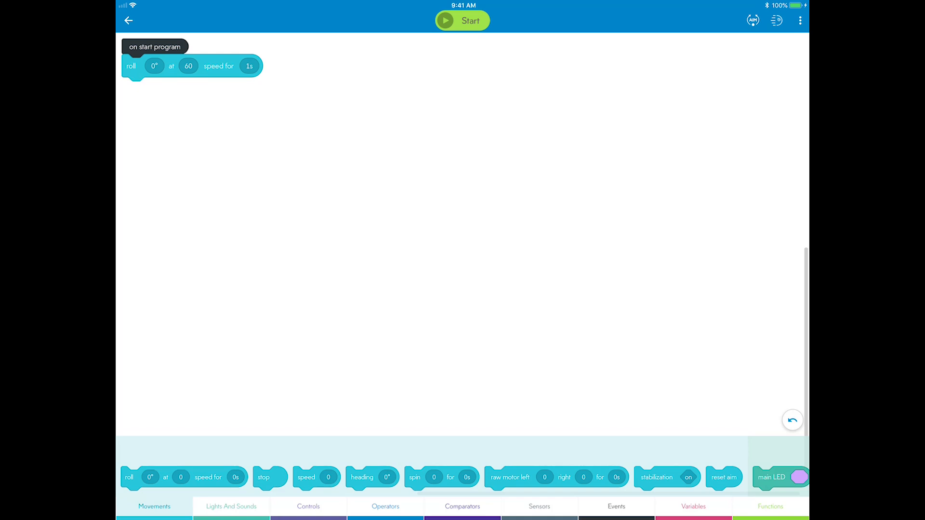
Duplicate the roll block and join the copies into one stack.
right_click(248, 66)
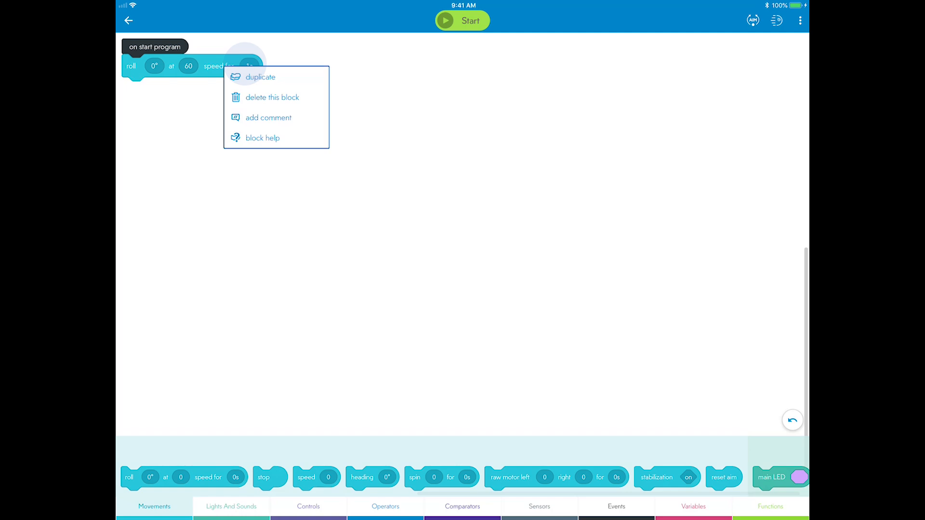
left_click(259, 77)
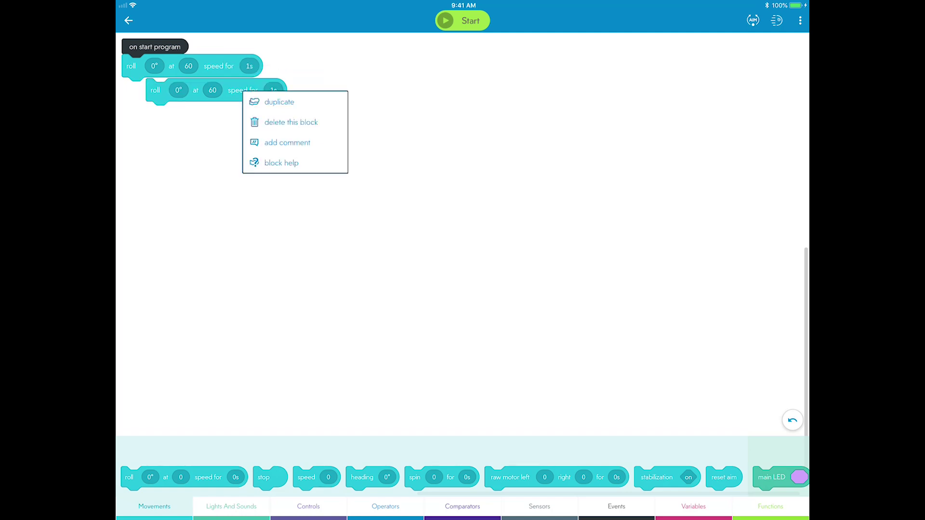
left_click(279, 102)
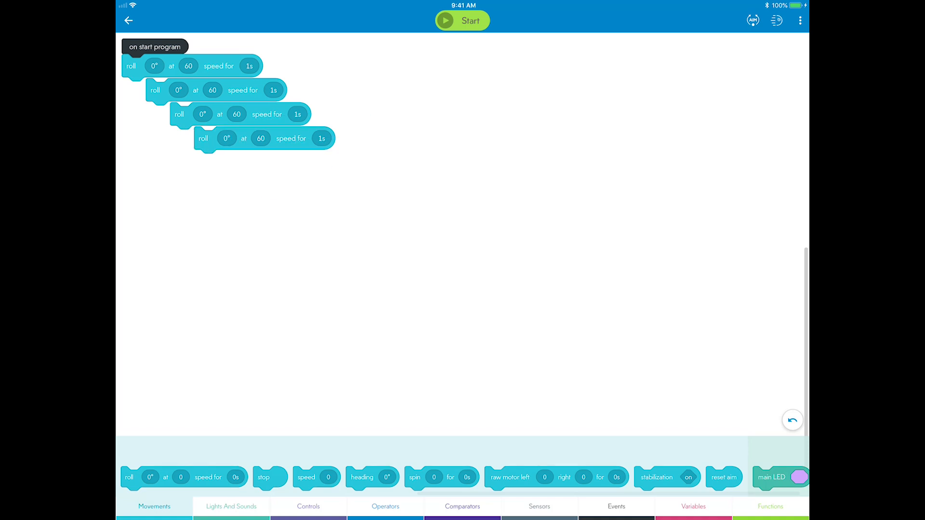
left_click_drag(156, 89, 131, 89)
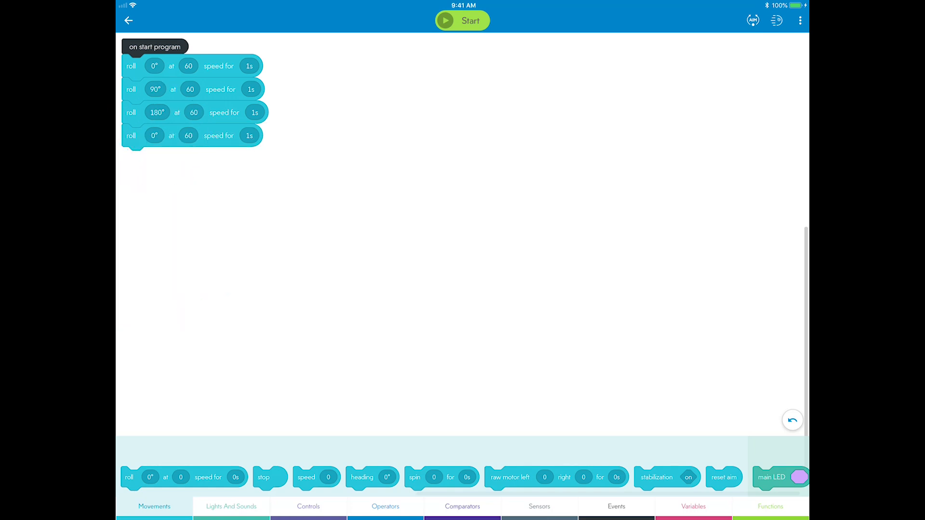
Set the fourth roll block's heading to 270°.
left_click(154, 135)
type("270")
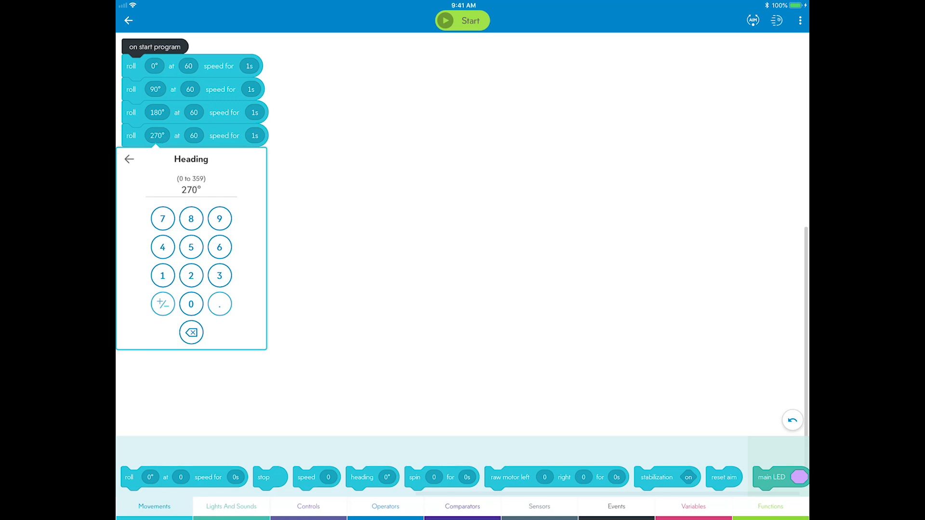
left_click(129, 158)
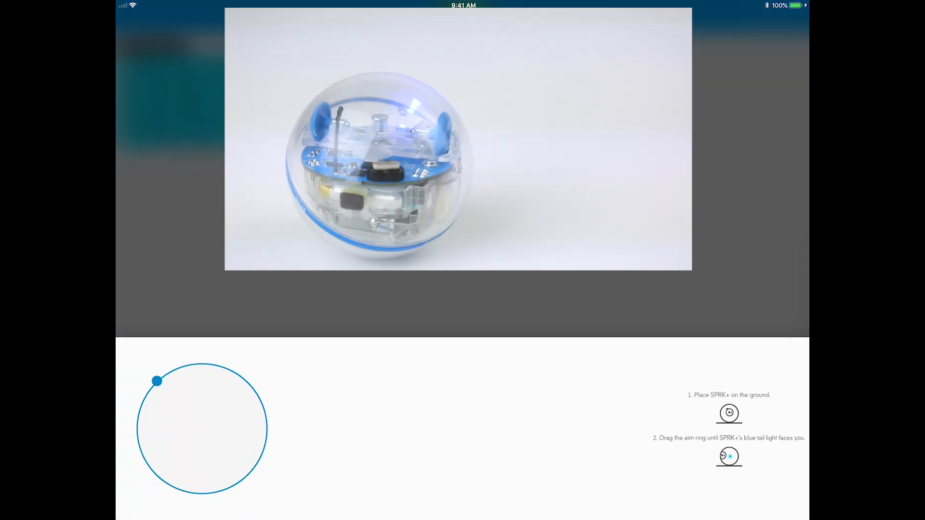
Aim the robot so its tail light faces you and start the program.
left_click_drag(157, 381, 199, 494)
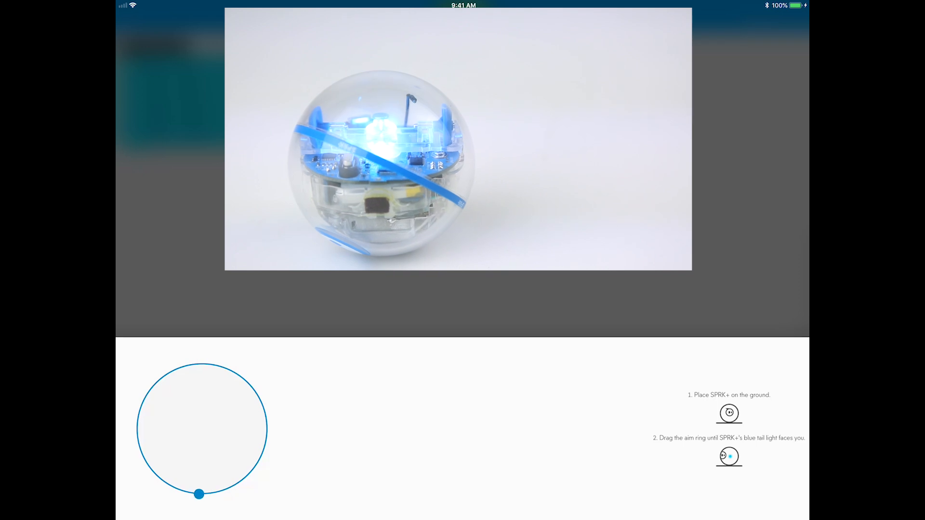
left_click_drag(199, 494, 232, 371)
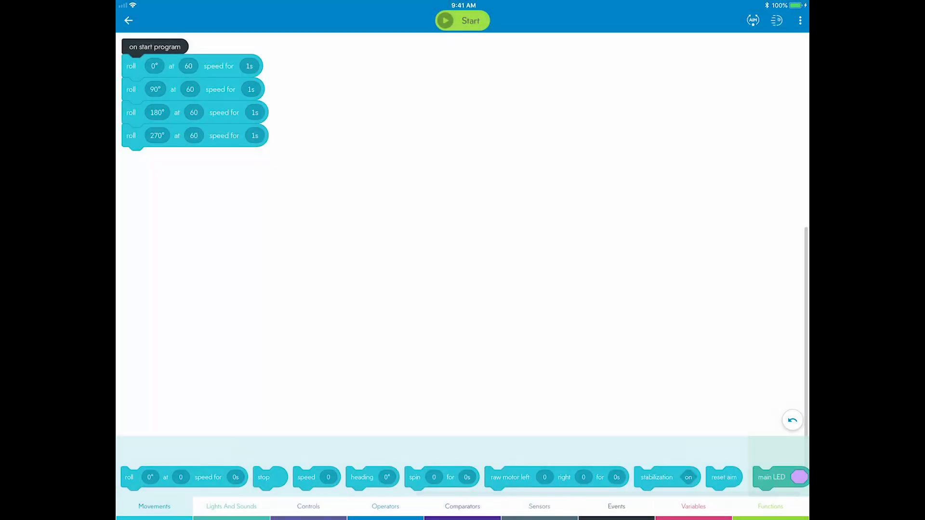
left_click(462, 20)
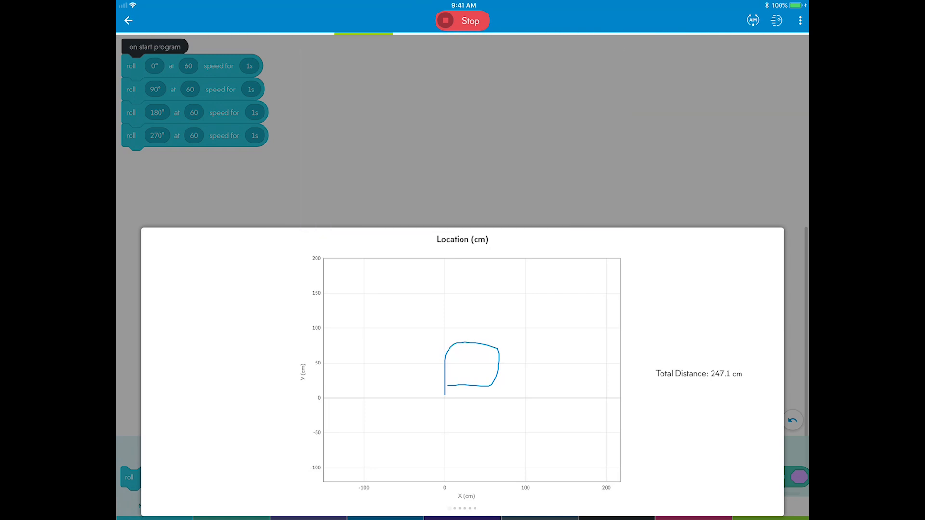
Stop the running program, then open and dismiss the canvas options menu.
left_click(464, 22)
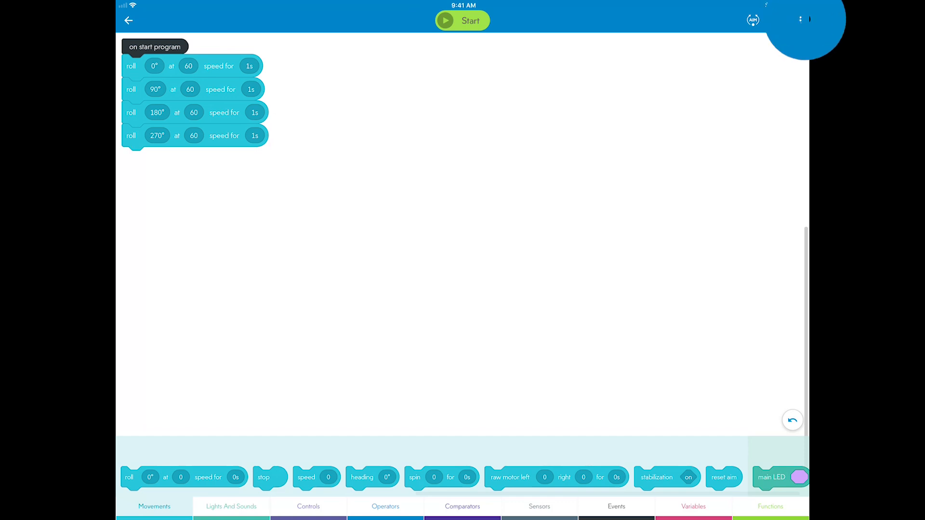
left_click(800, 19)
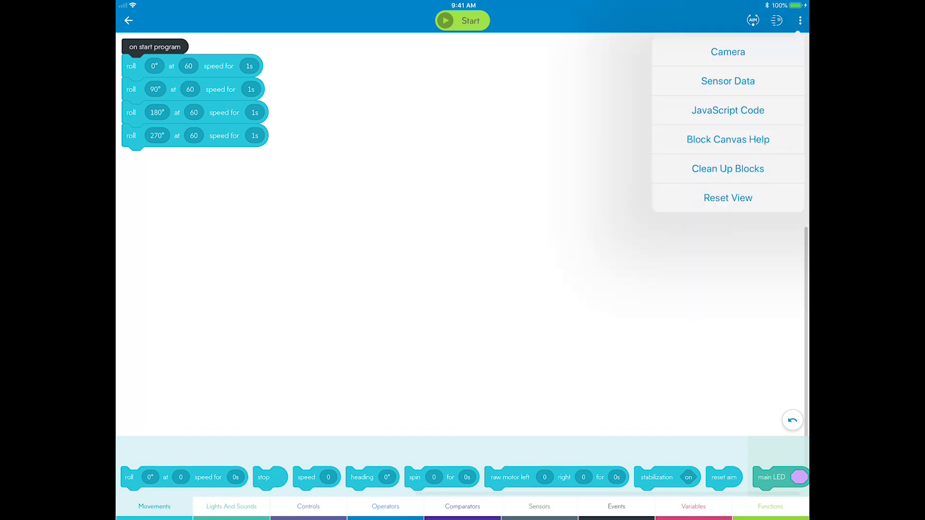
left_click(728, 81)
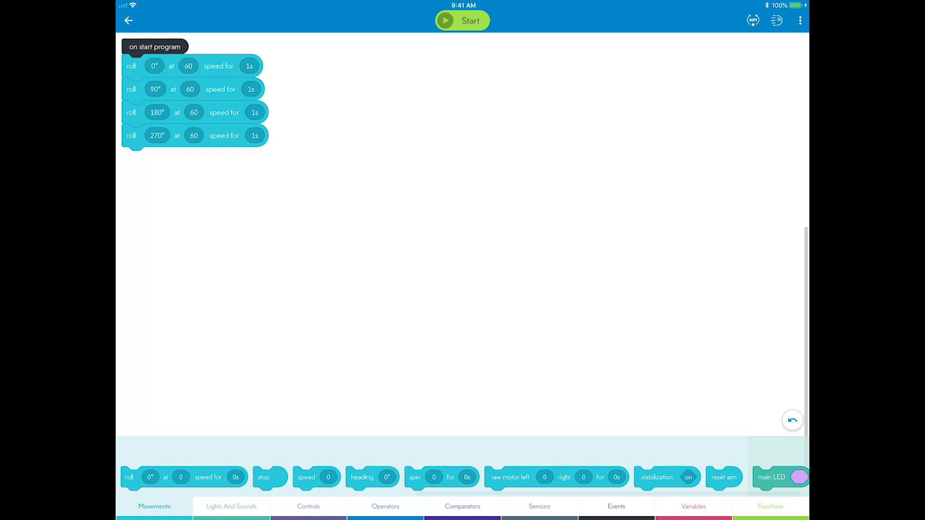
Show the Controls blocks and press the Start/Stop button twice.
left_click(308, 506)
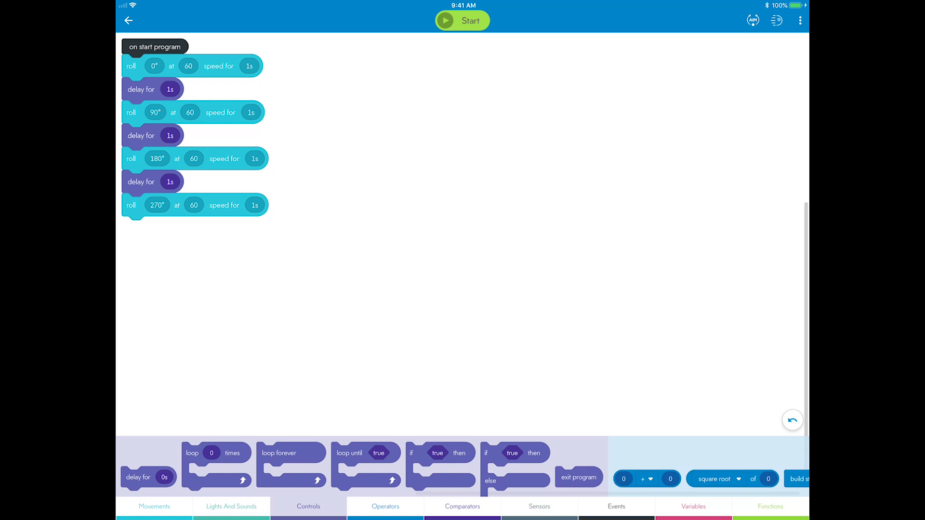
left_click(463, 20)
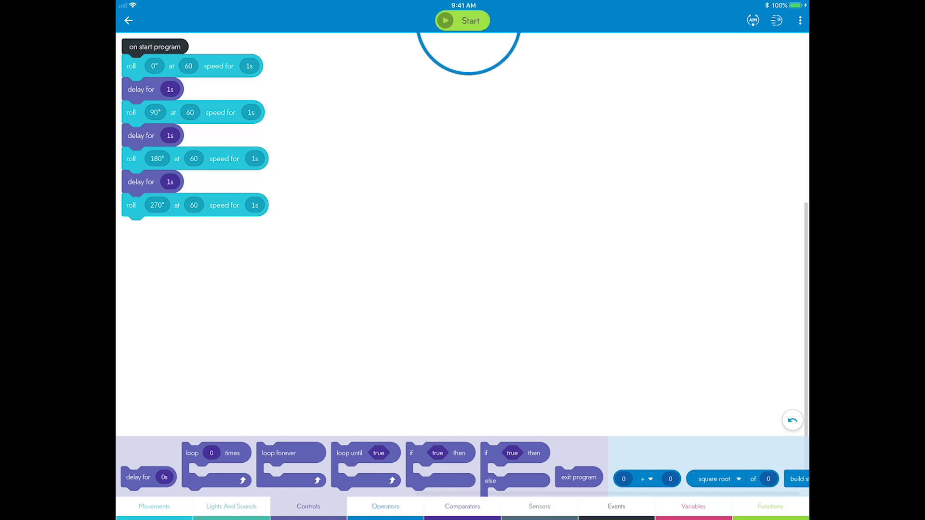
left_click(462, 21)
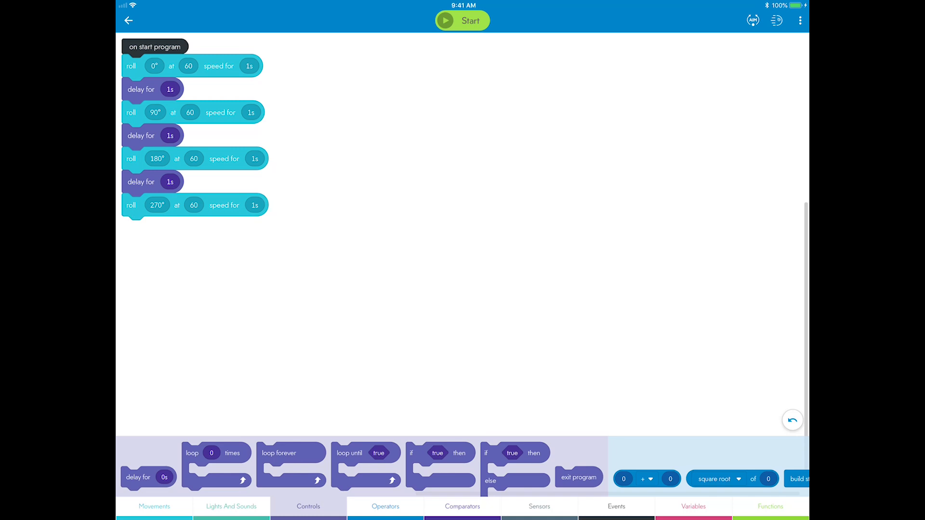
left_click(800, 21)
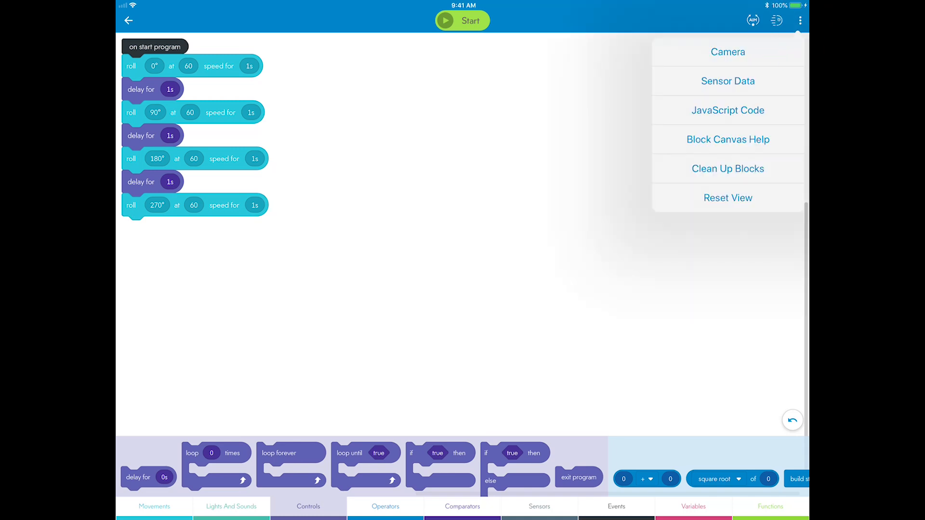
left_click(727, 111)
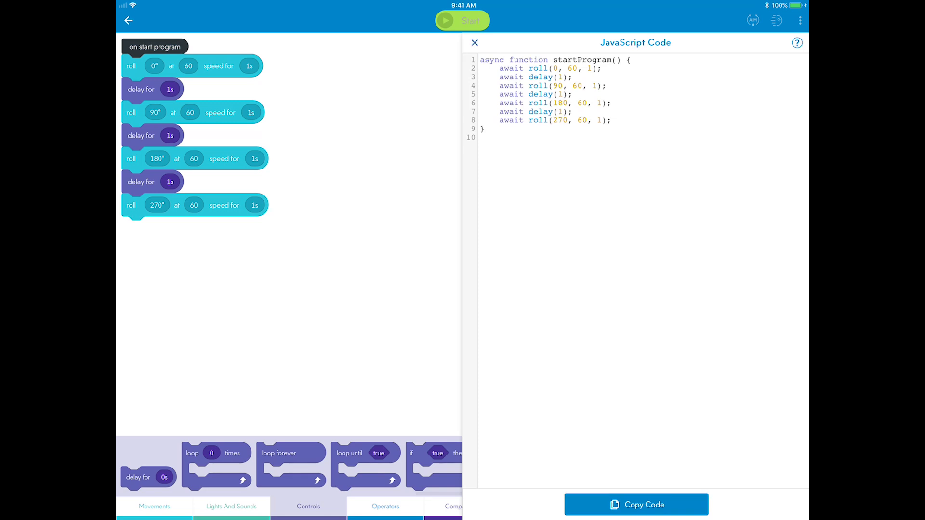
left_click(473, 42)
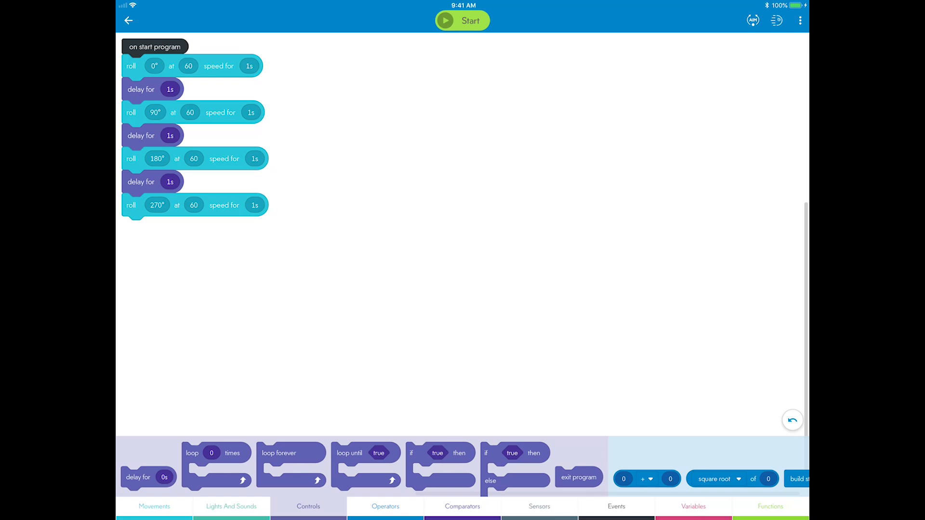